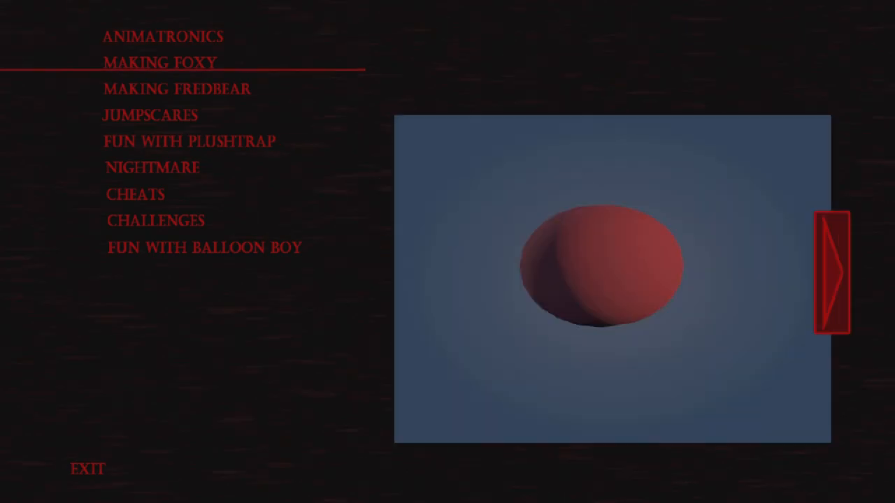
pyautogui.click(155, 220)
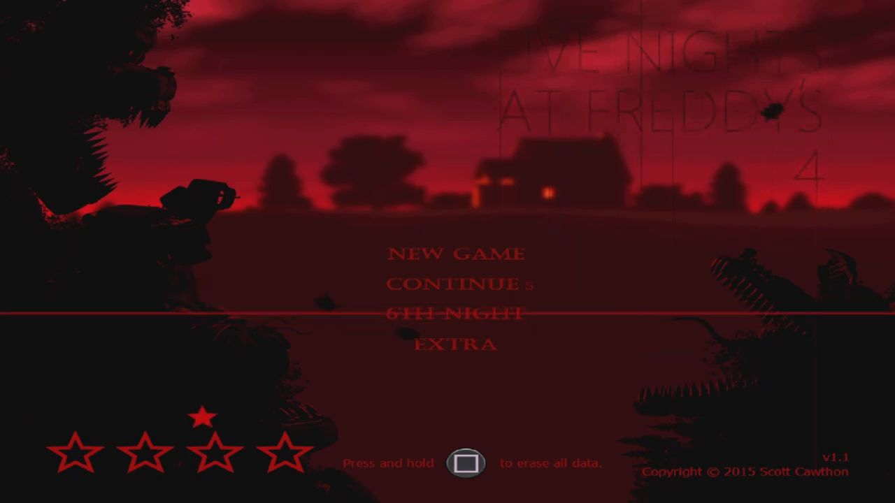
pyautogui.click(456, 314)
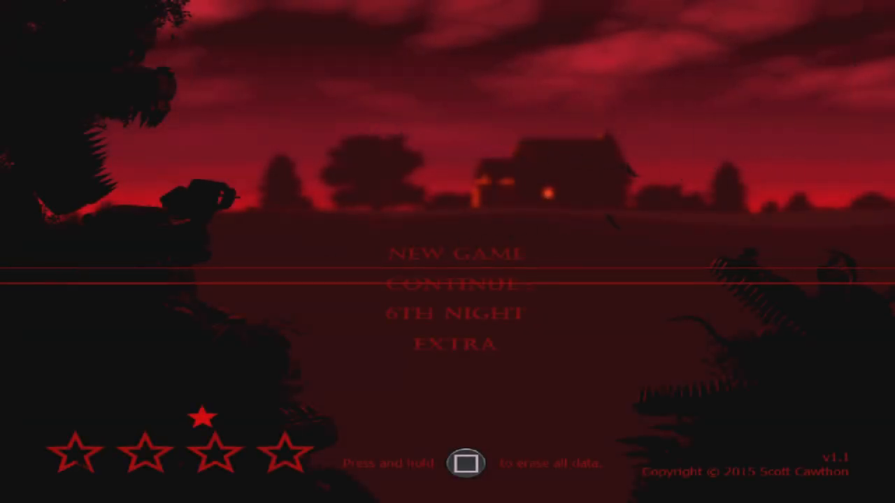
pyautogui.click(454, 312)
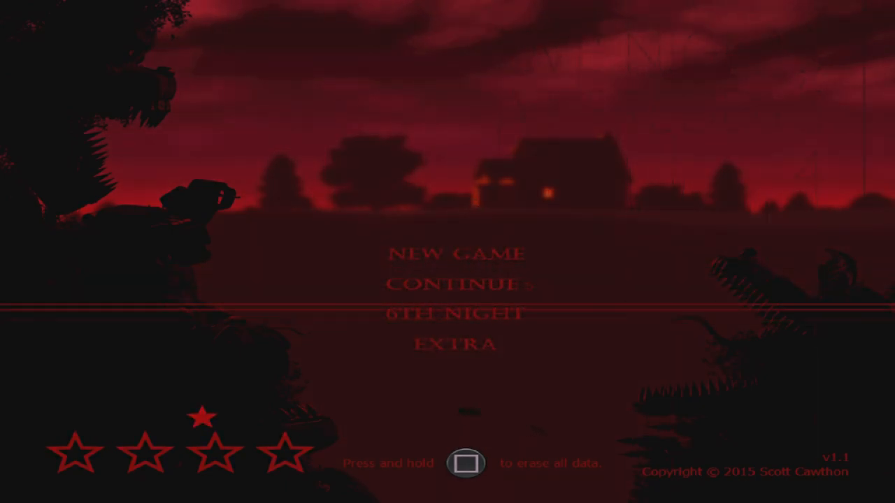
pyautogui.click(455, 313)
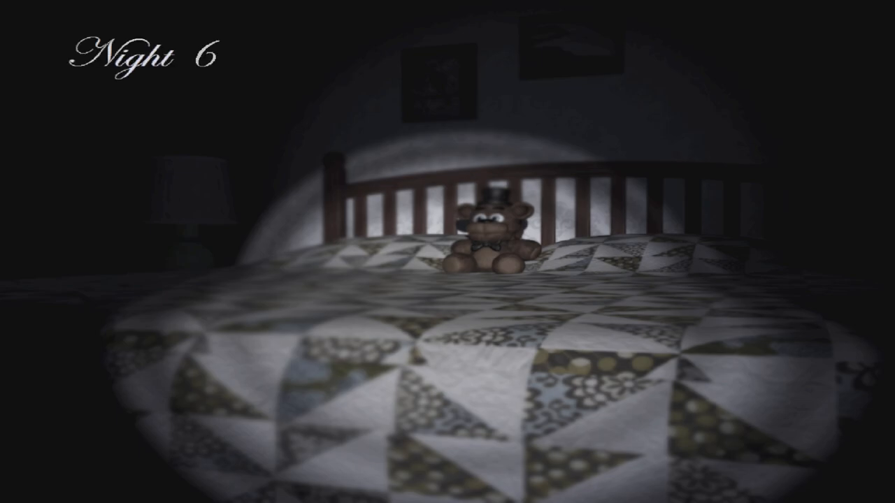